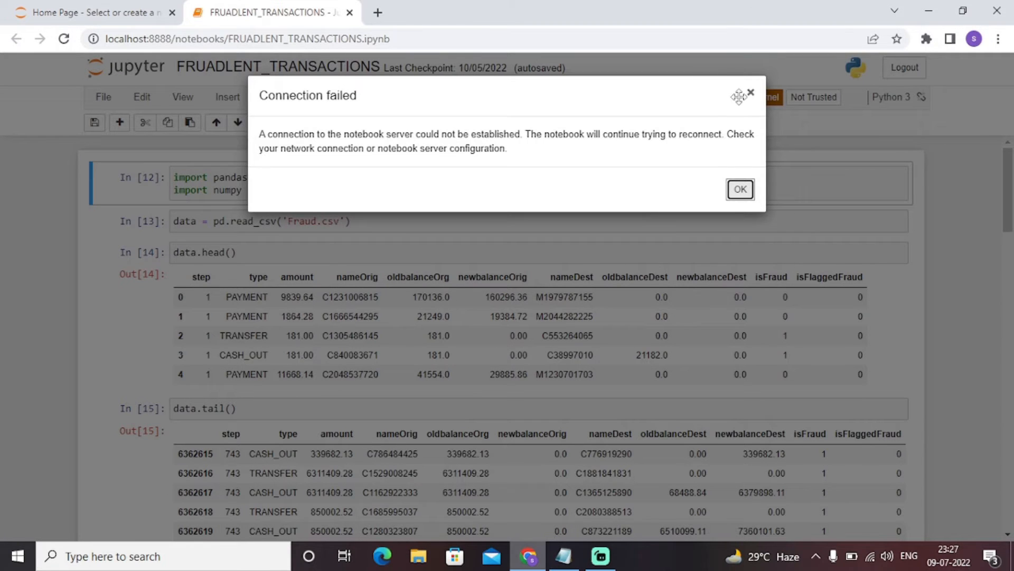
Step: Close the 'Connection failed' warning dialog with OK to return to the notebook
click(740, 189)
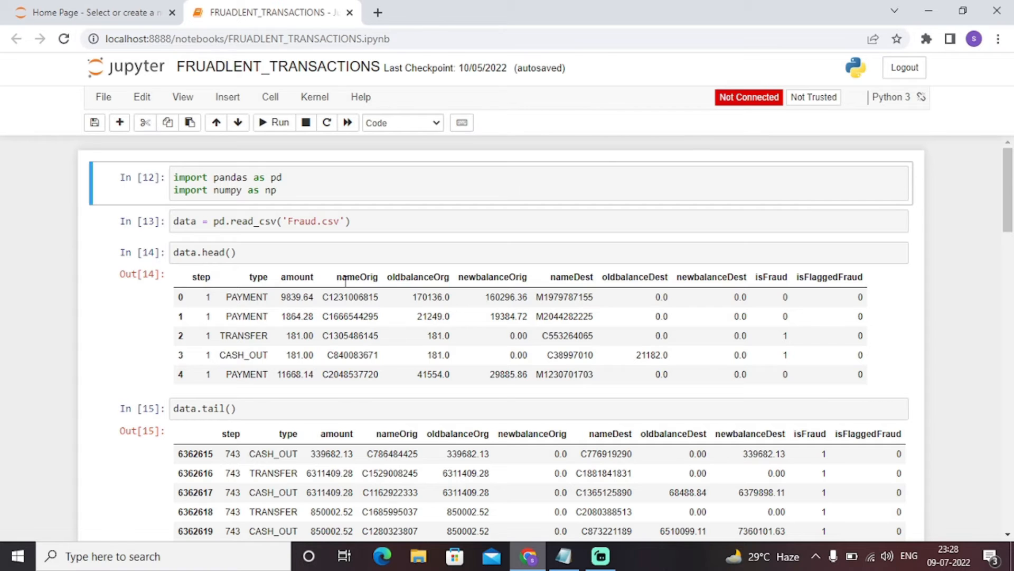
mouse_move(406, 449)
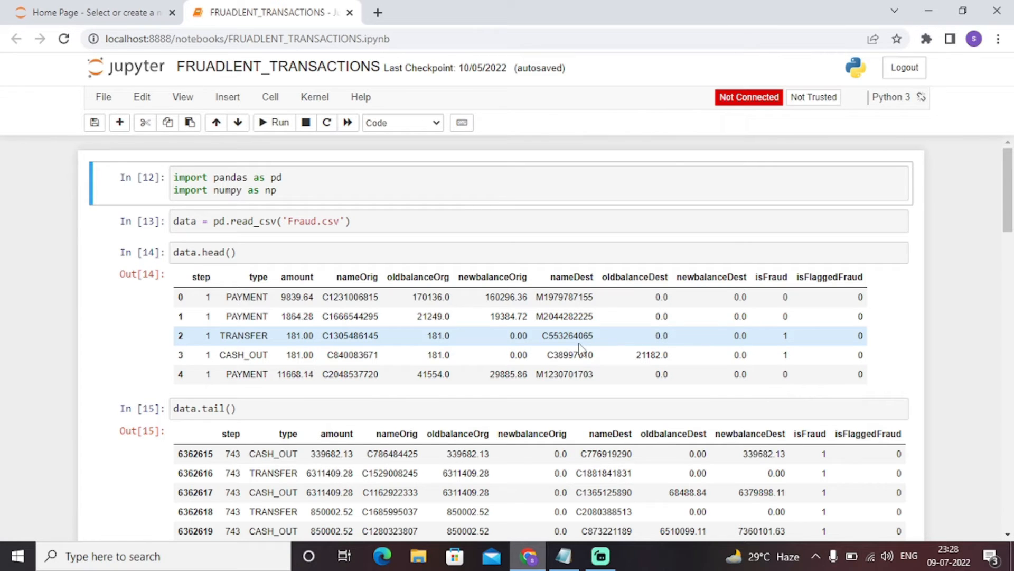
scroll(down, 3)
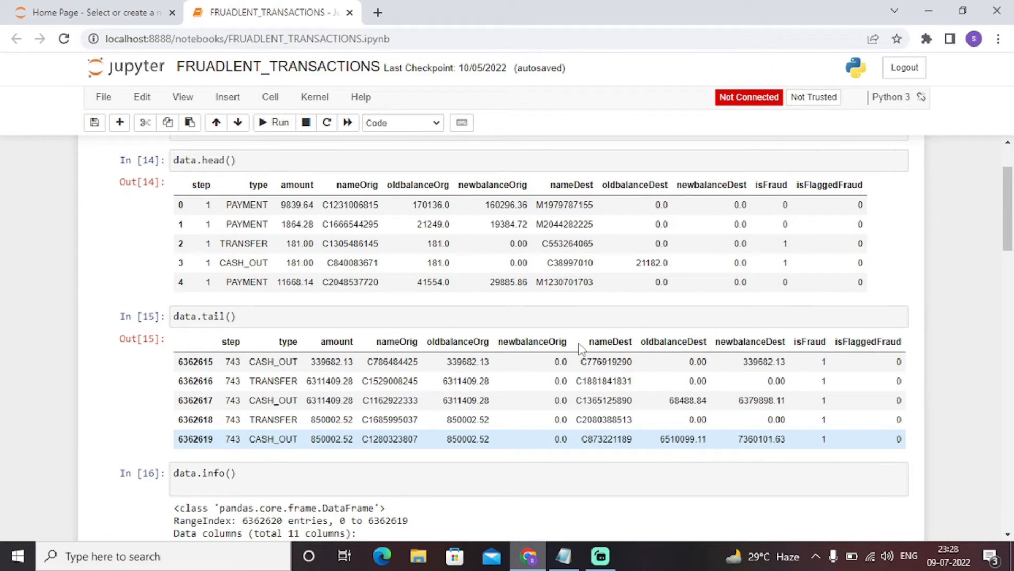
scroll(down, 3)
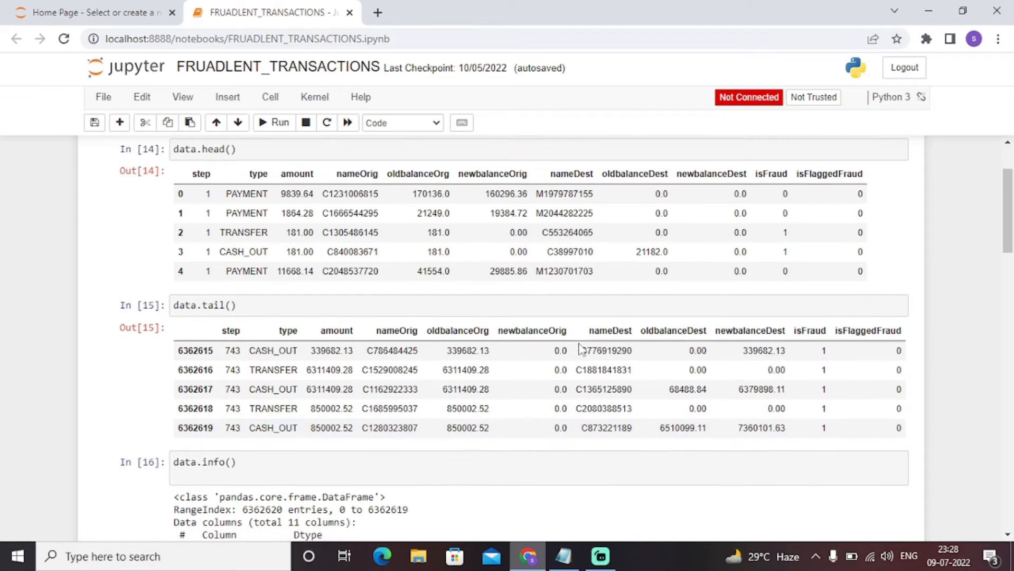
scroll(down, 3)
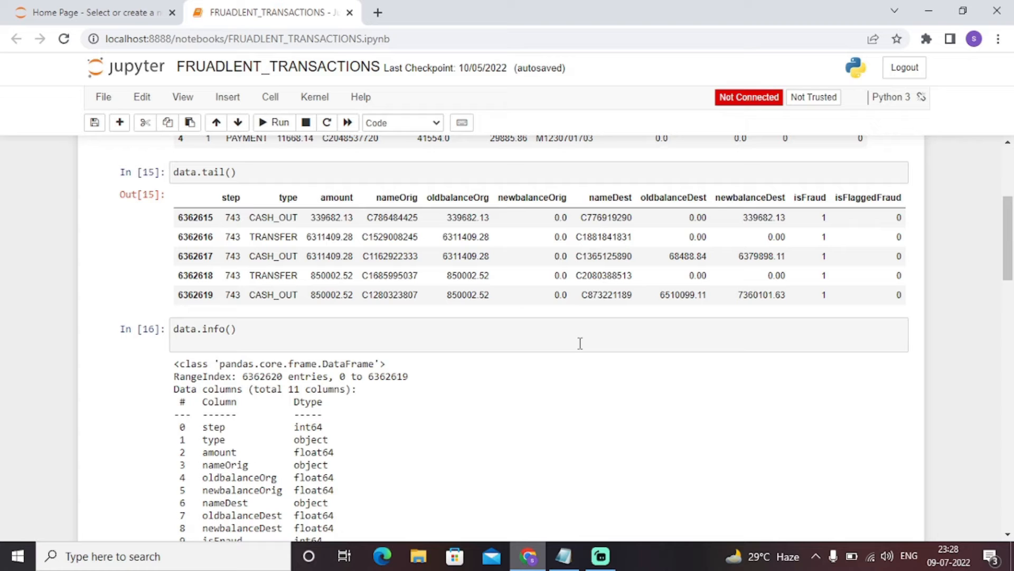
scroll(down, 3)
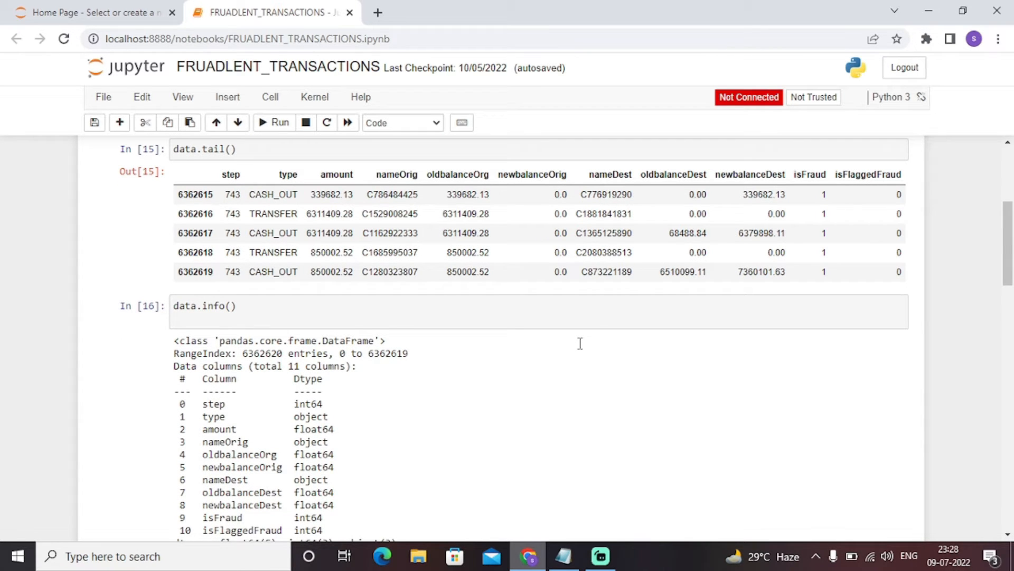
scroll(down, 3)
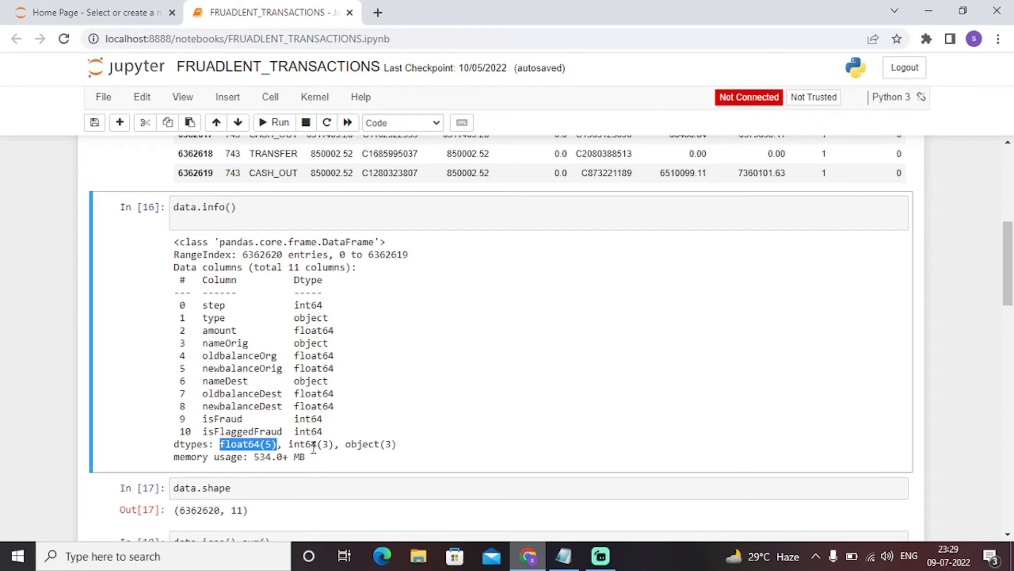
double_click(300, 443)
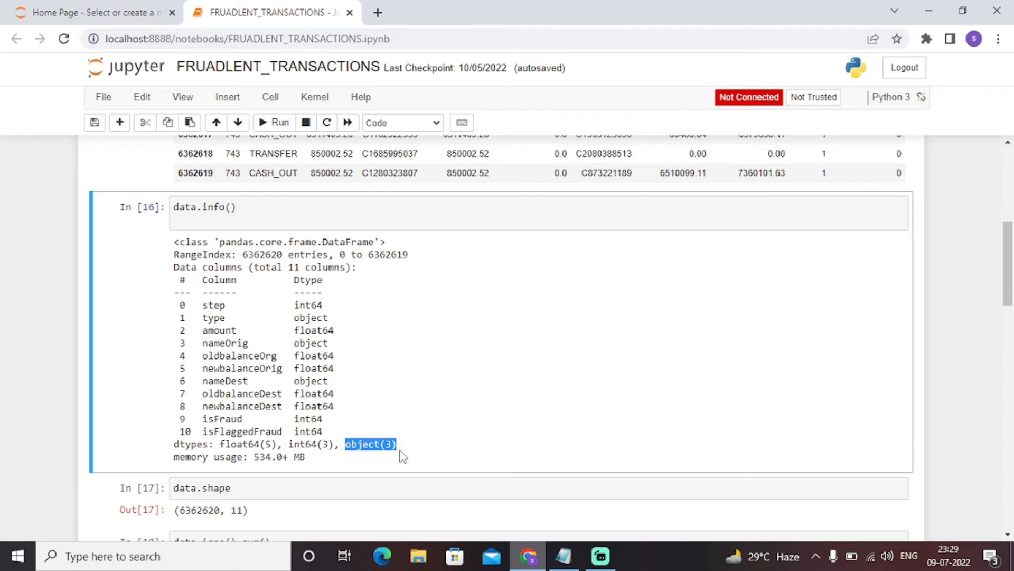
scroll(down, 3)
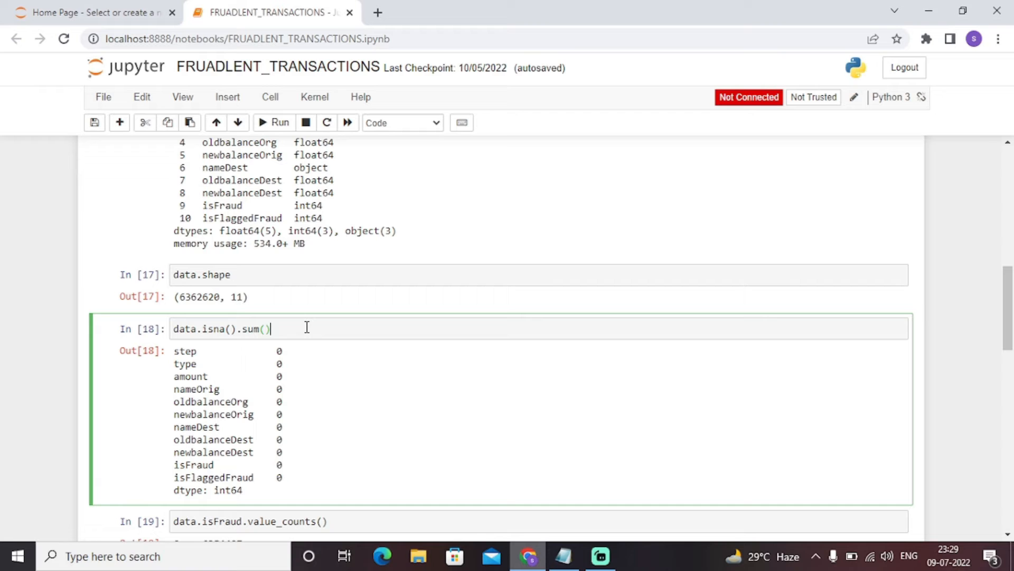
Step: Add the comment '# check the data is clean or not' to the data.isna().sum() cell
text(#)
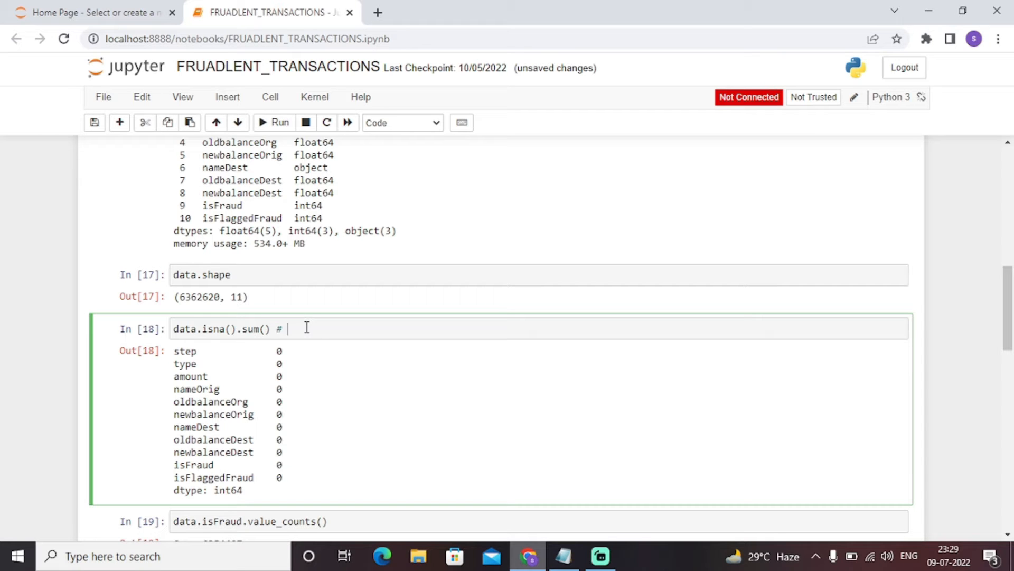
text(fd)
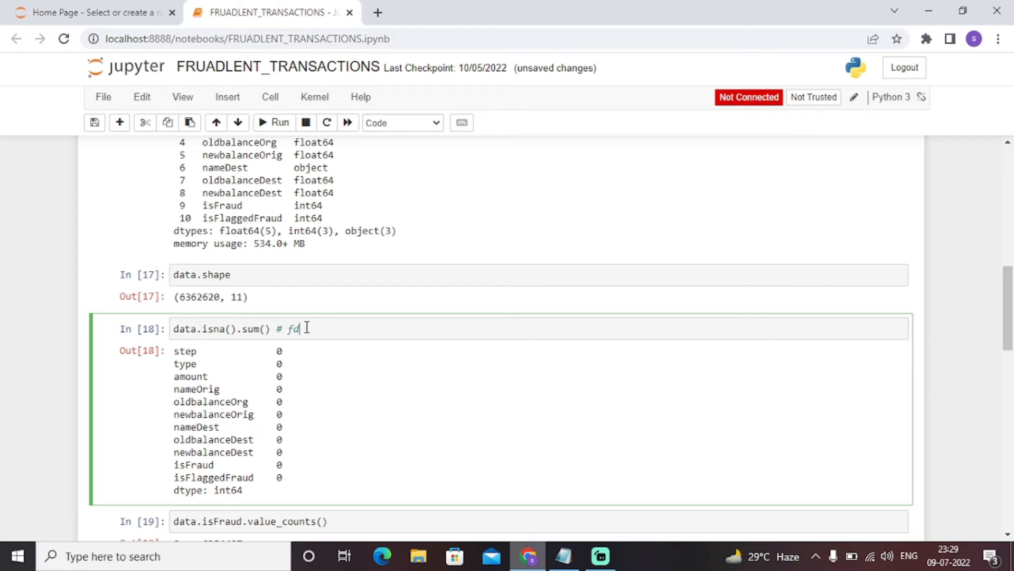
text(check the data)
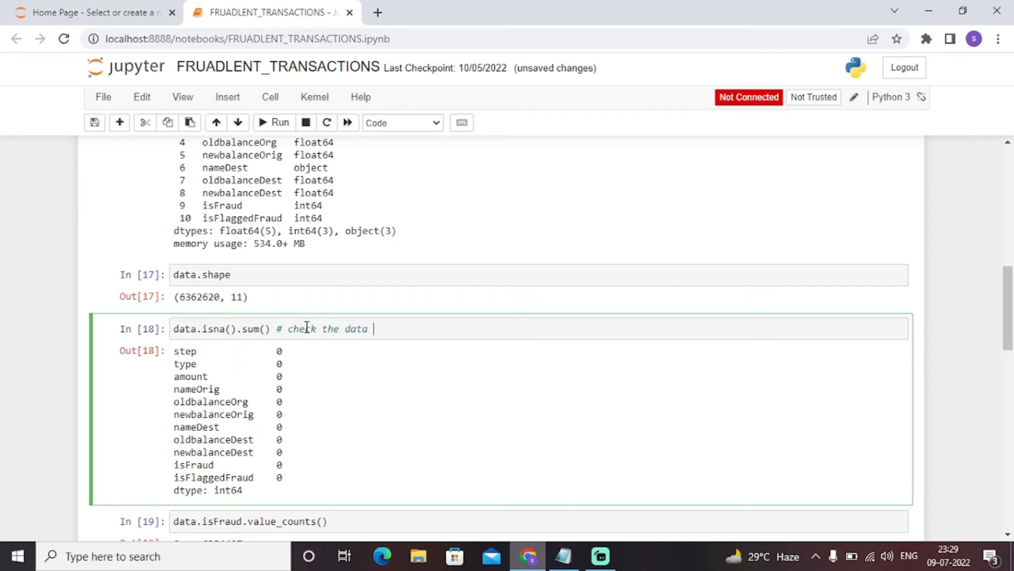
text(is clear)
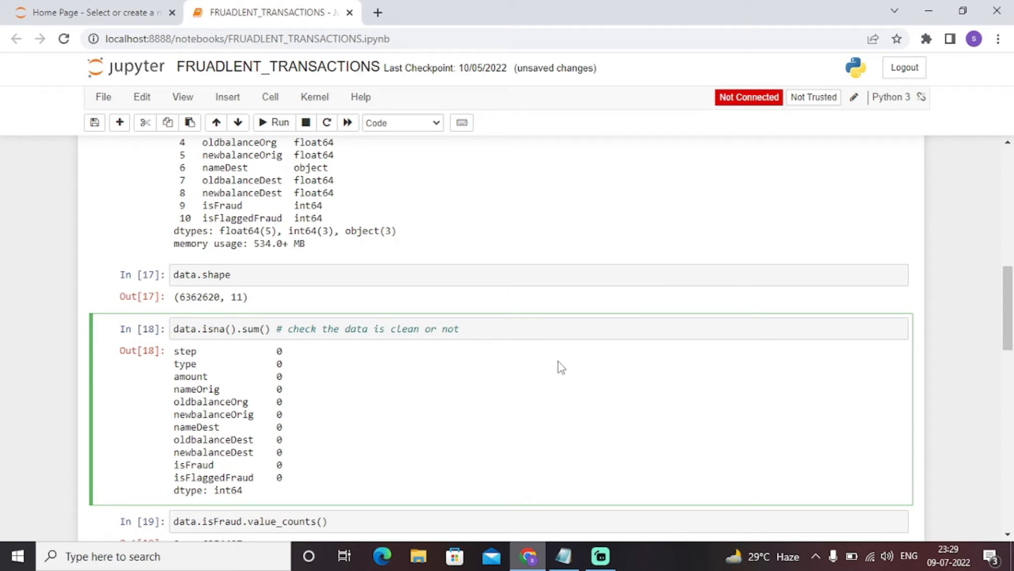
click(459, 329)
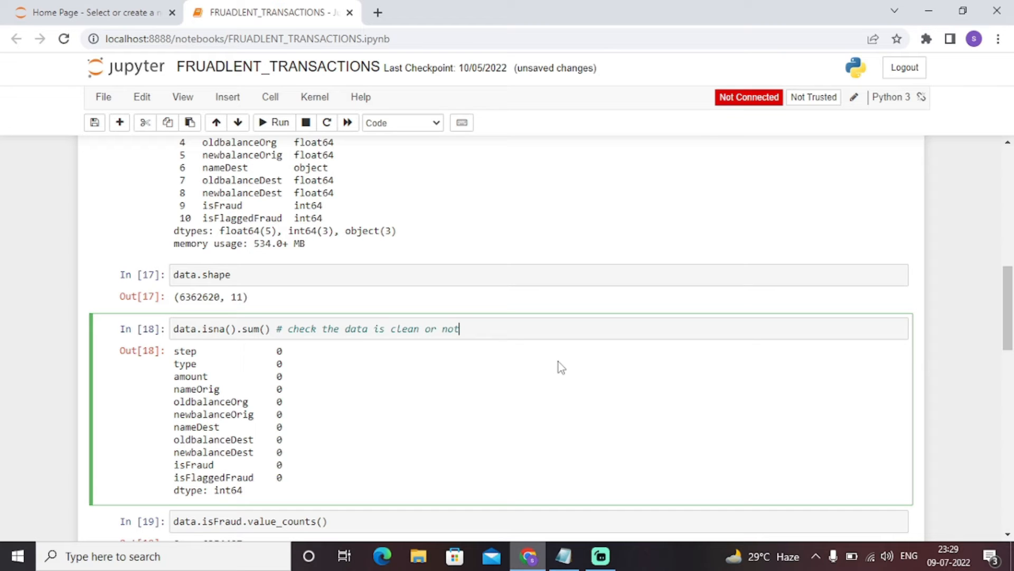
mouse_move(366, 392)
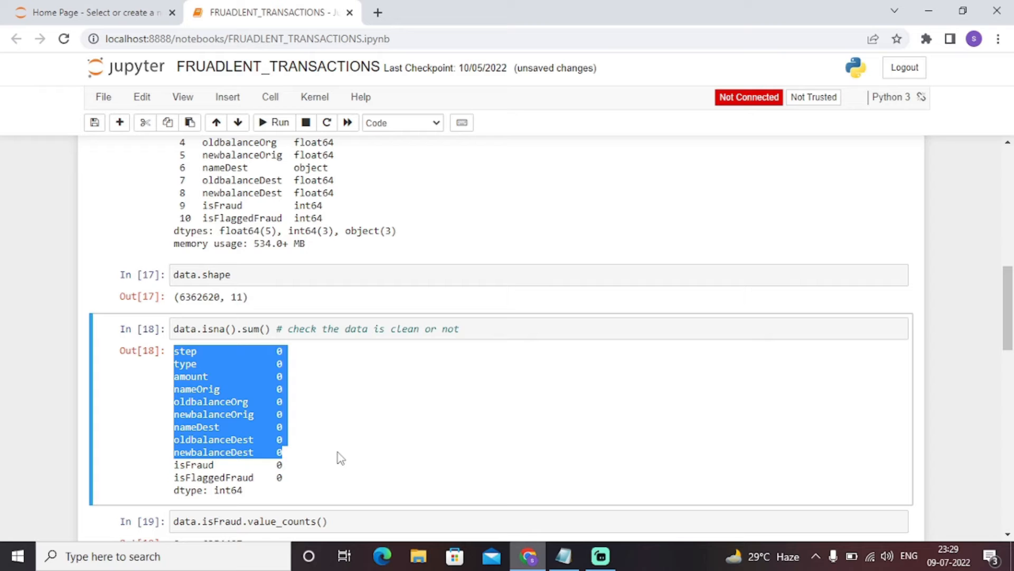
click(406, 445)
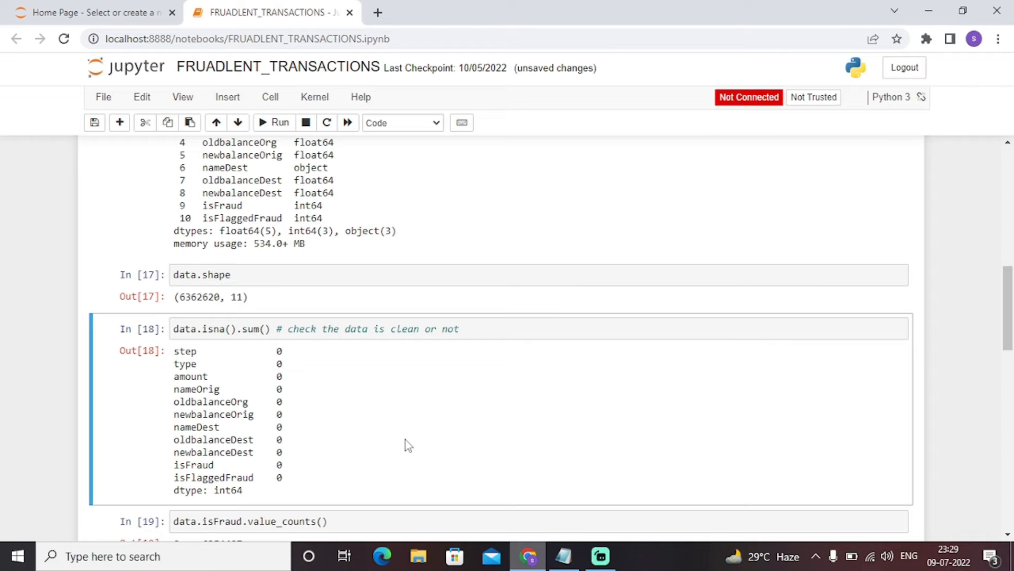
mouse_move(464, 397)
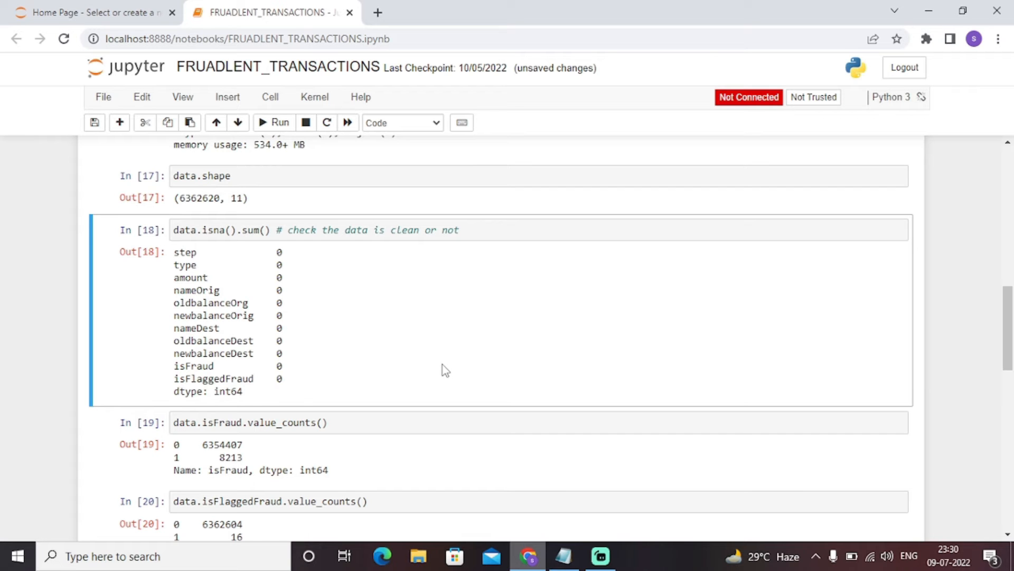
Step: Comment the nameOrig/nameDest drop call in cell In[21] with '# data preprocessing'
scroll(down, 3)
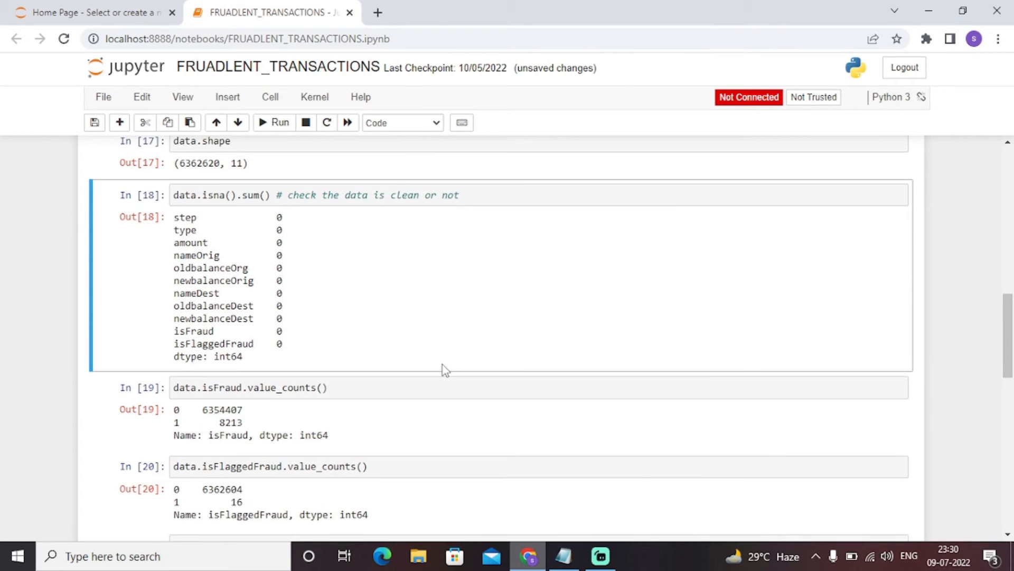
scroll(down, 3)
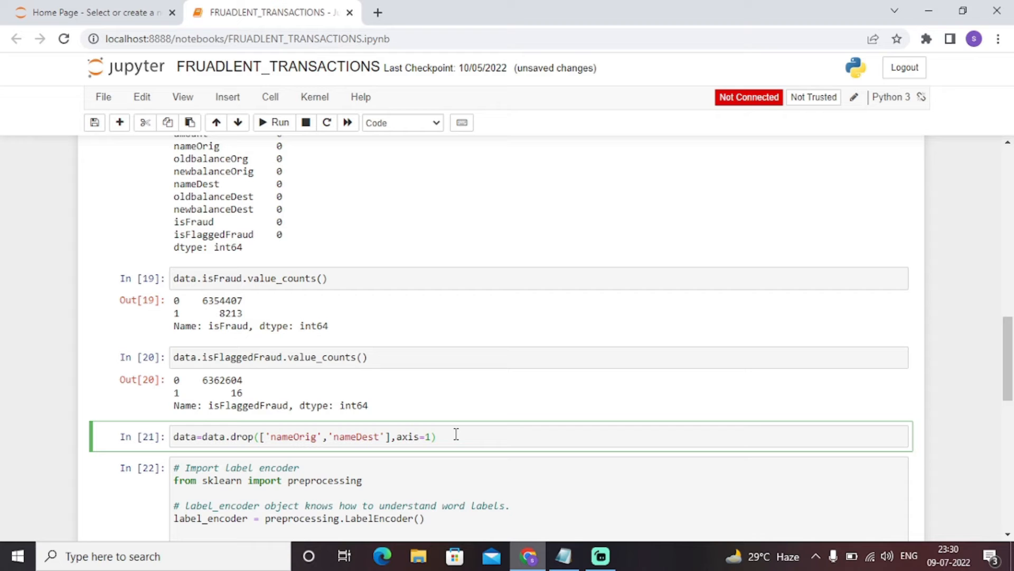
text(# data)
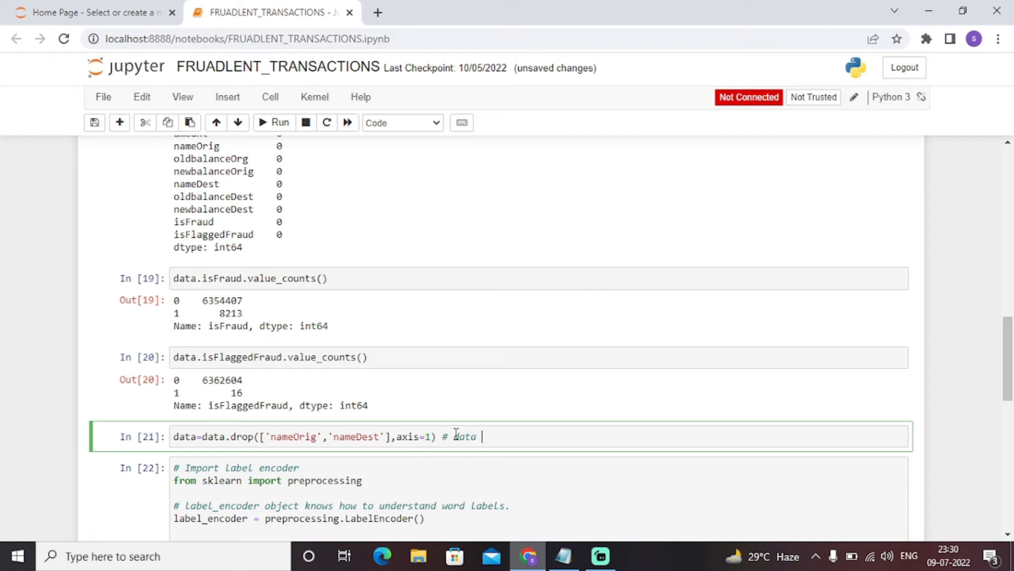
text(preproces)
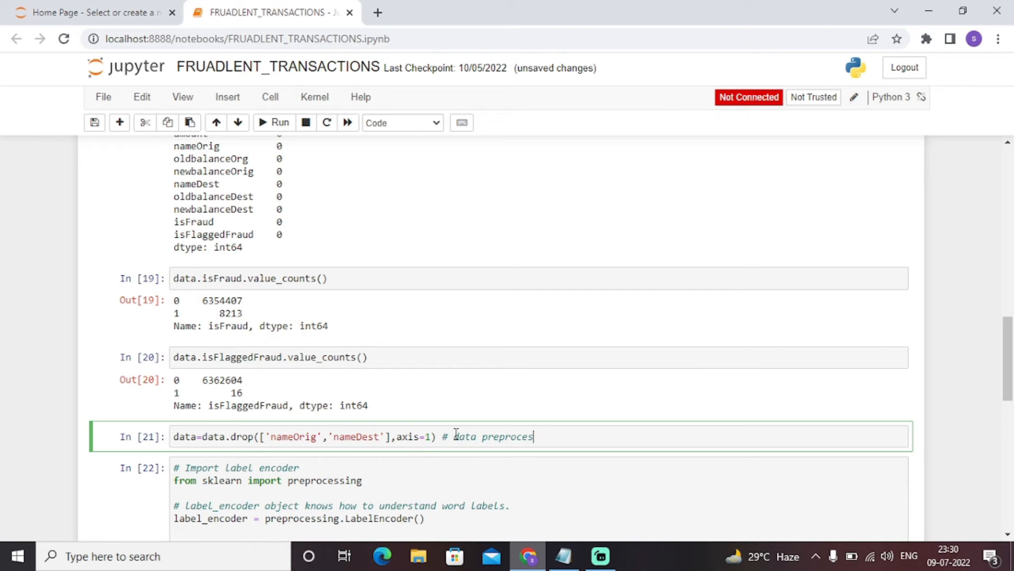
text(sing)
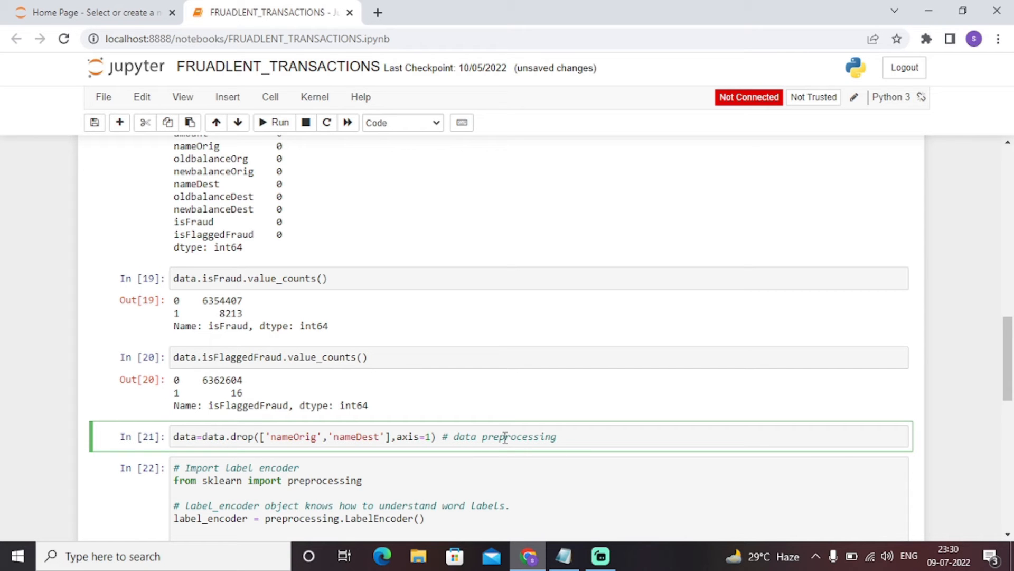
mouse_move(547, 400)
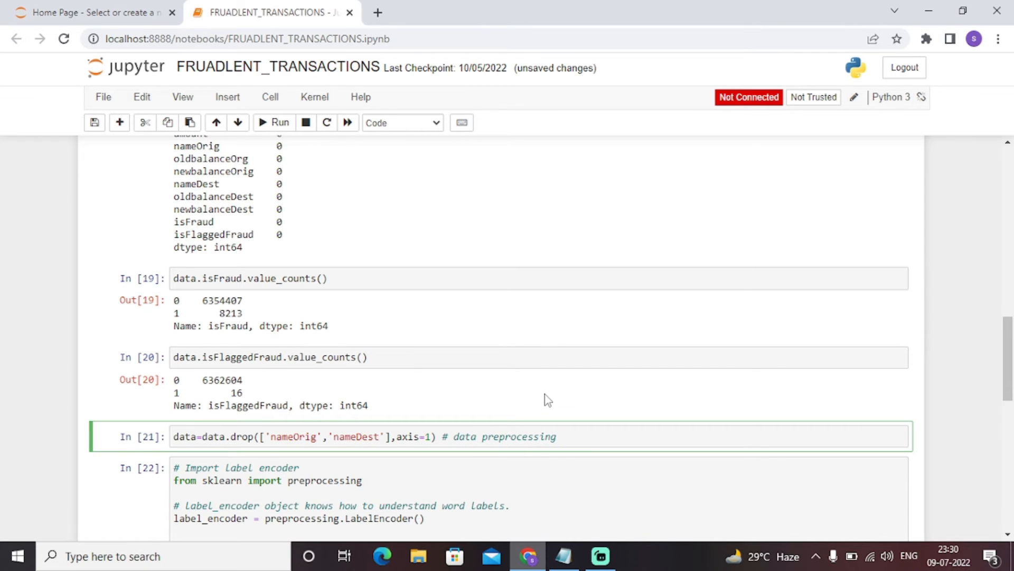
scroll(up, 3)
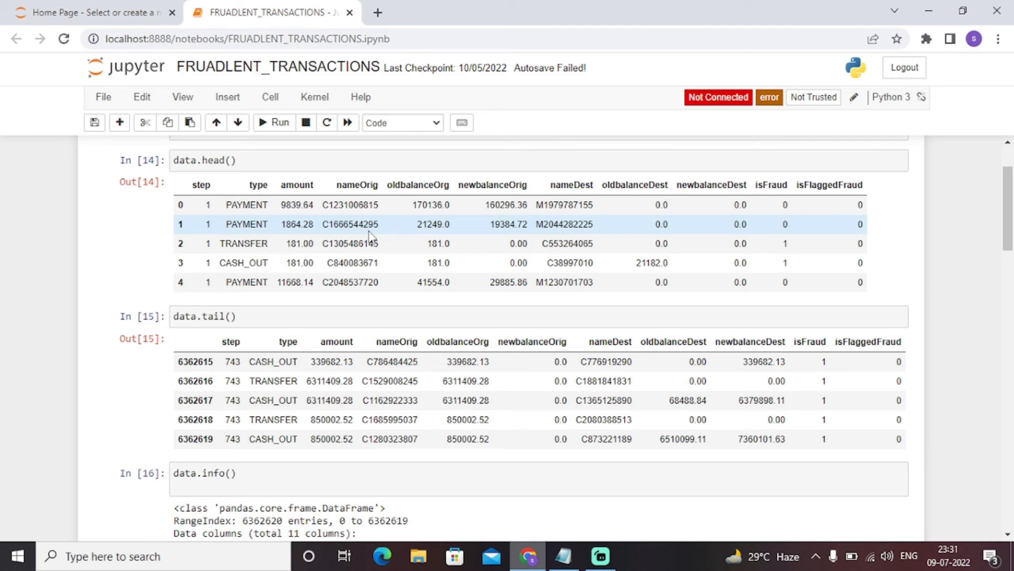
scroll(down, 3)
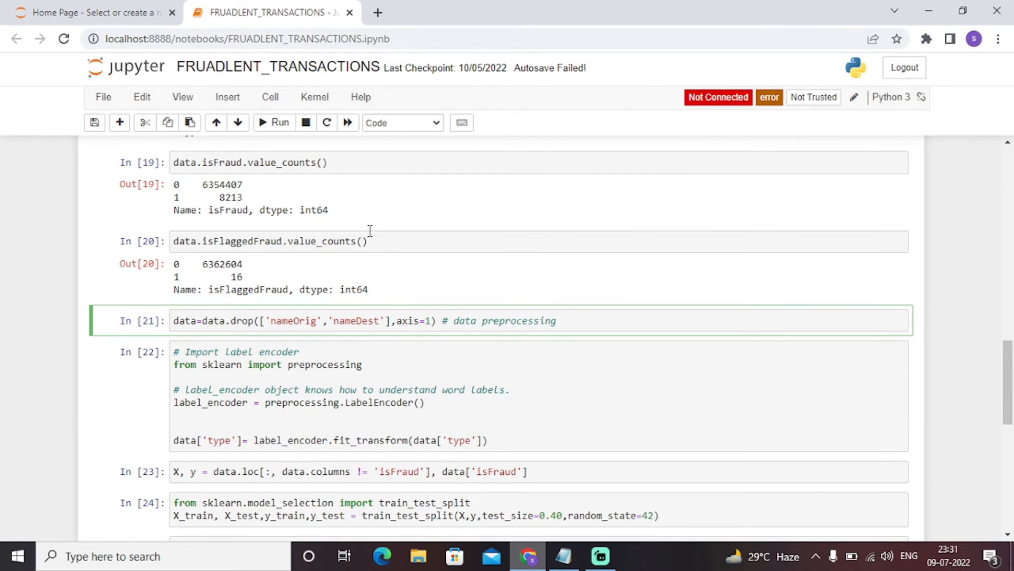
click(561, 320)
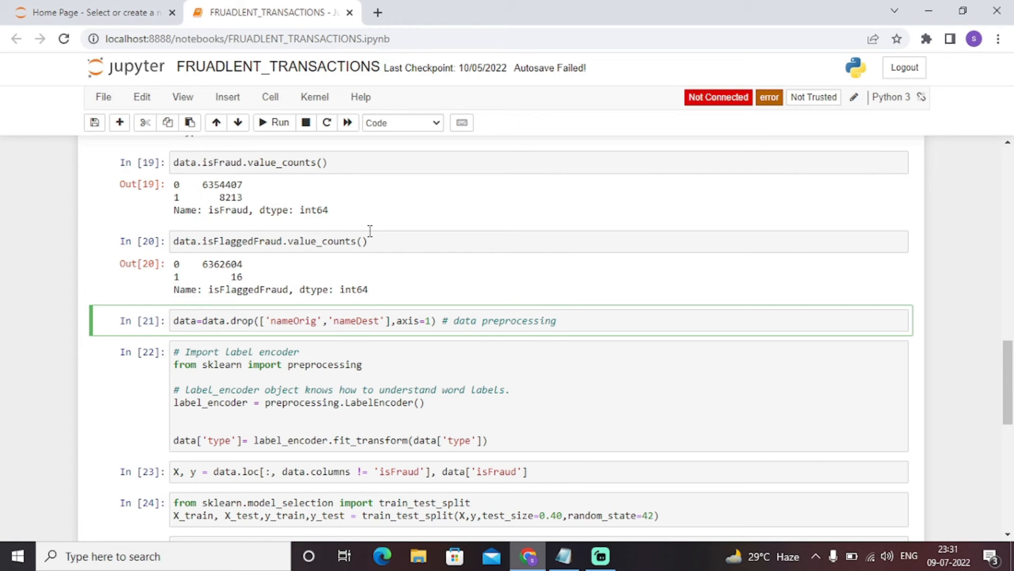
click(562, 320)
text( 3)
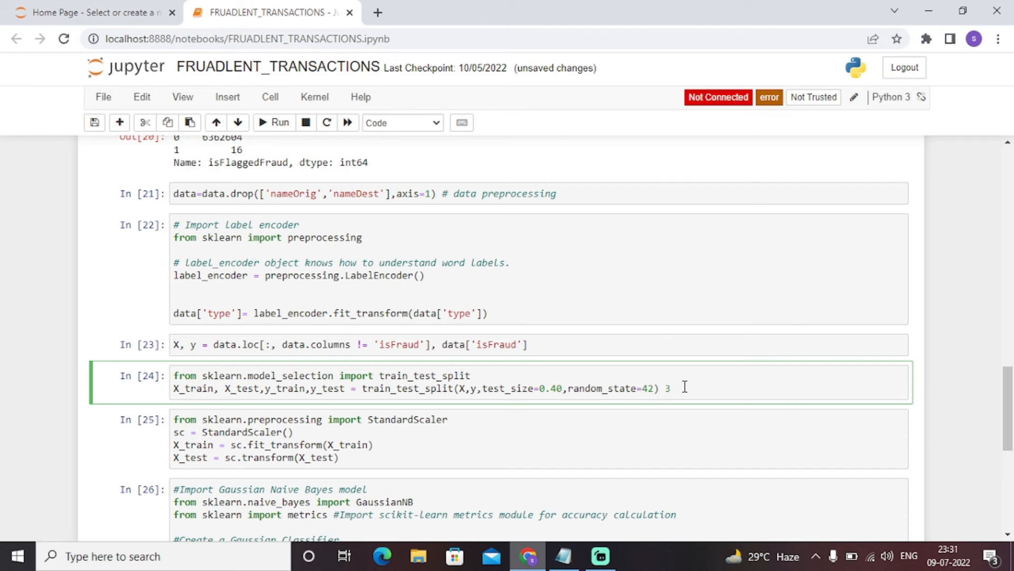
Step: Append '# train test phase' after the train_test_split call in cell In[24]
text(# trai)
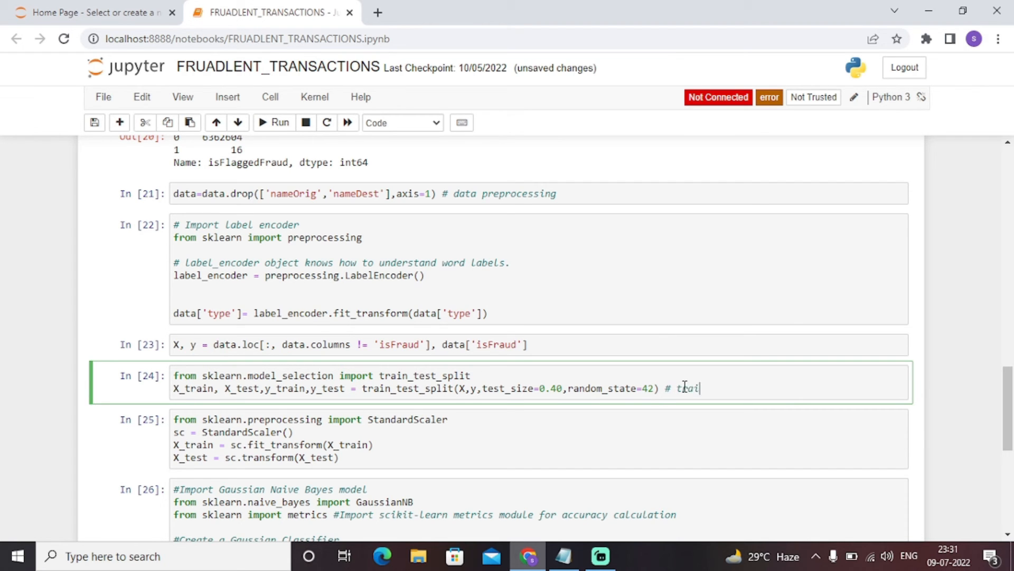
text(test)
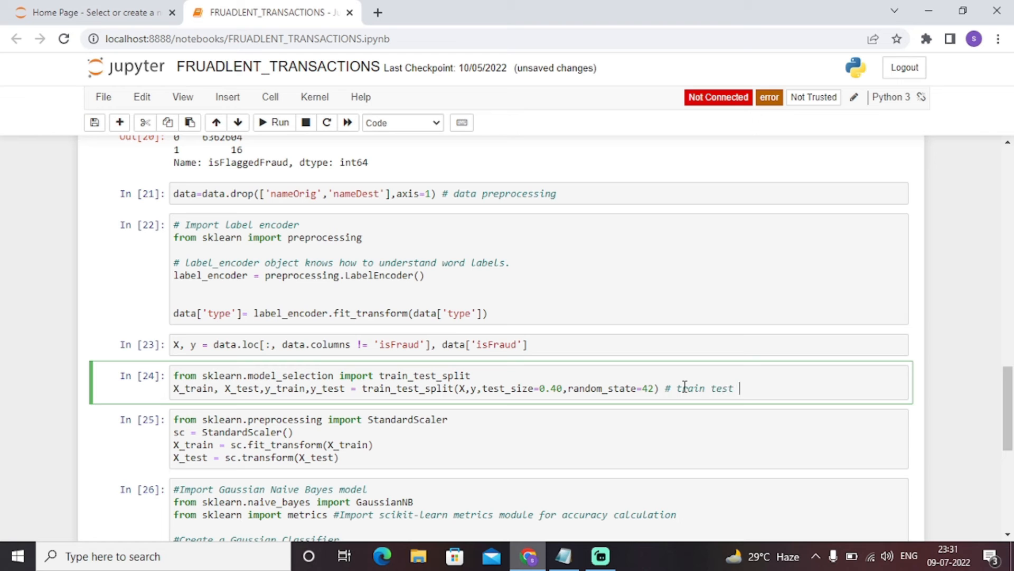
text(pjase)
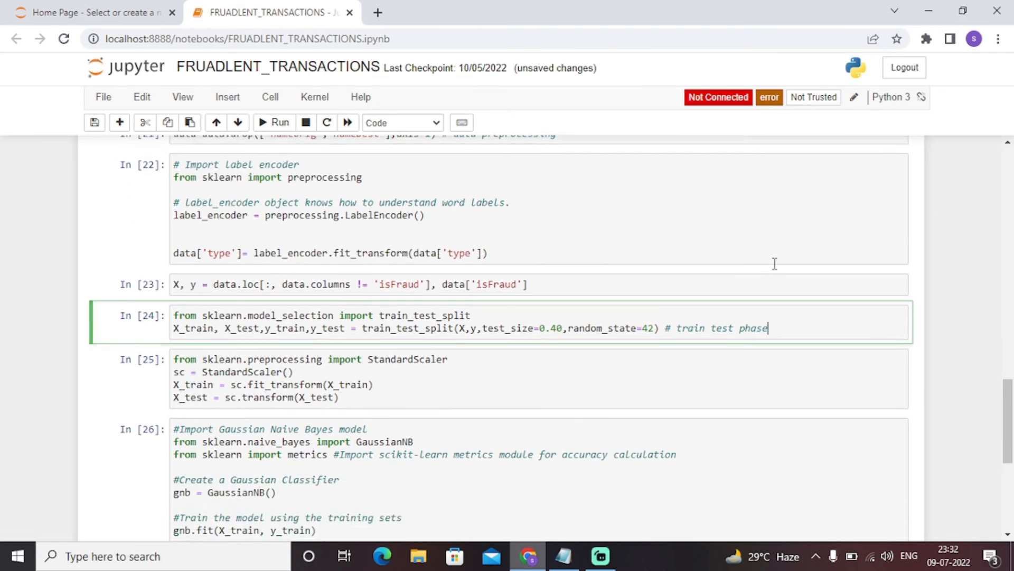
scroll(down, 3)
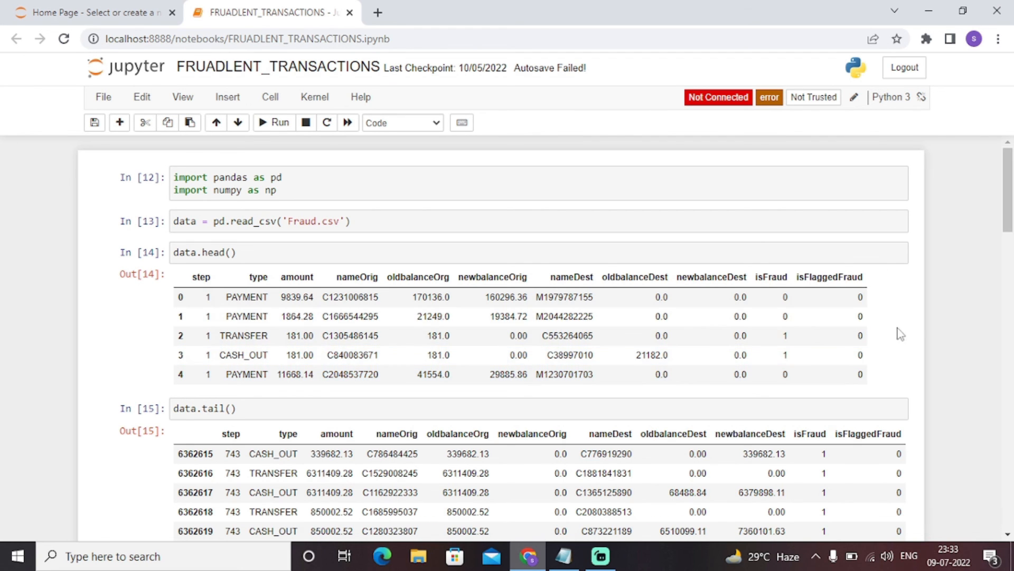
scroll(down, 3)
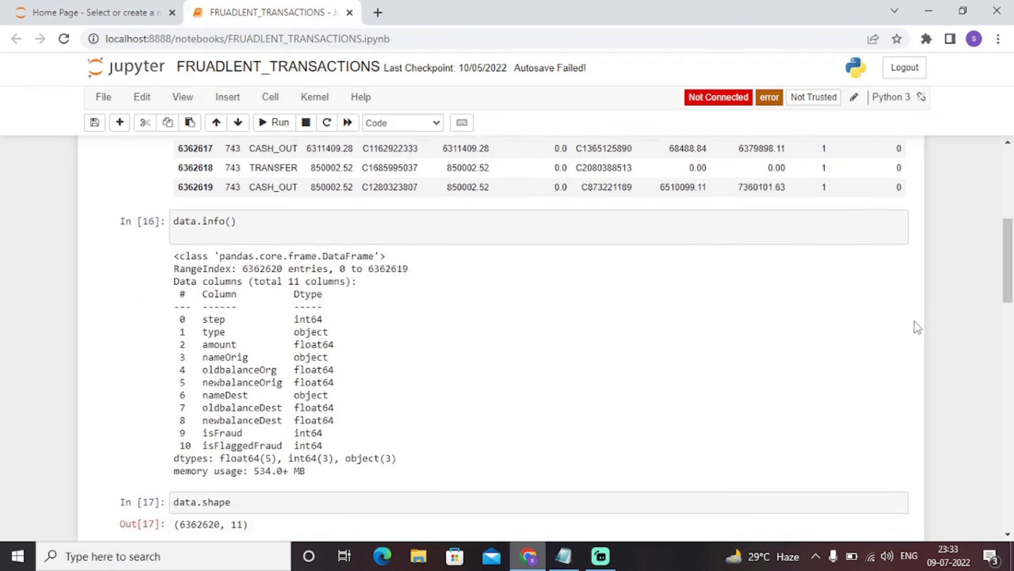
scroll(down, 3)
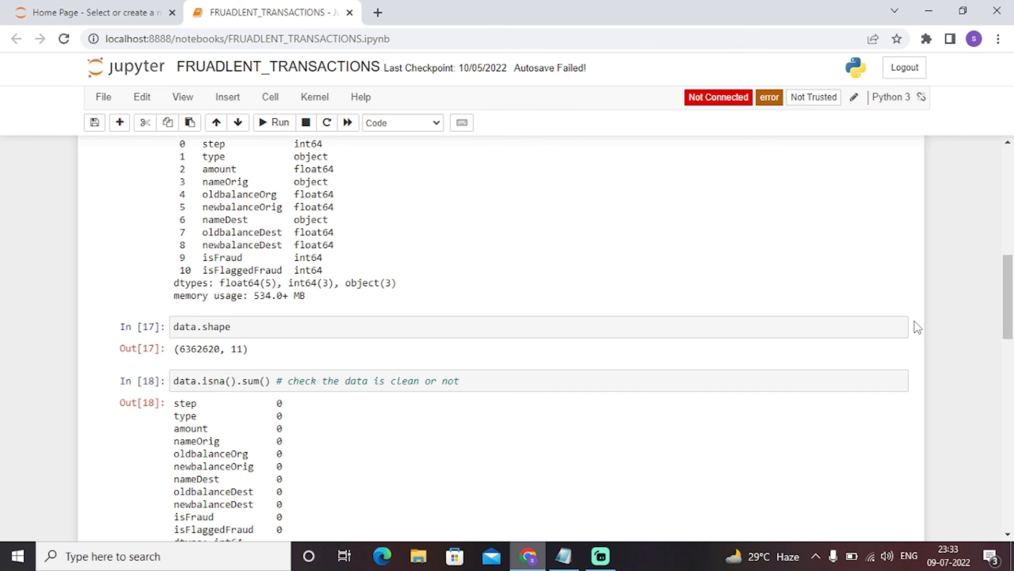
scroll(down, 3)
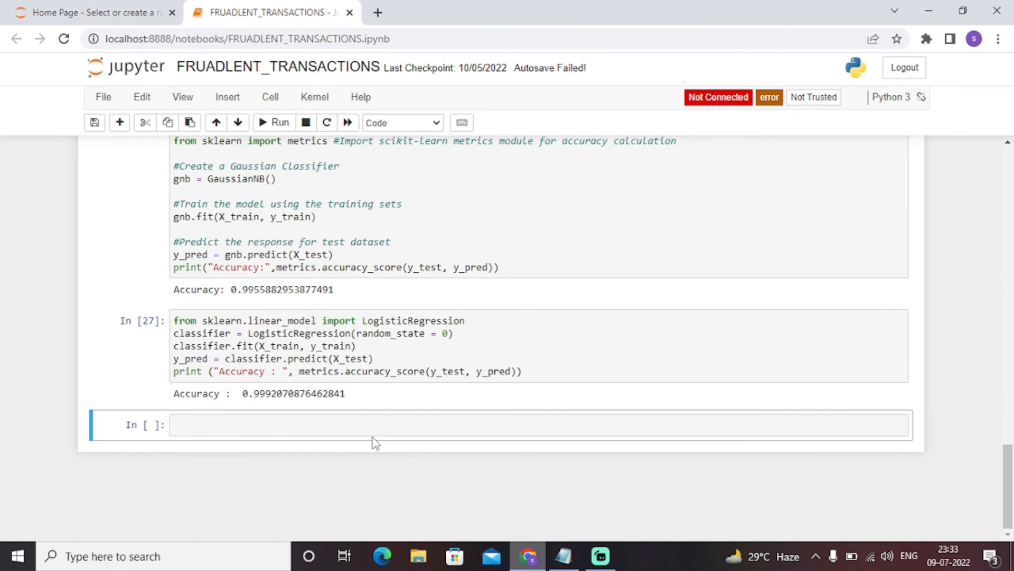
click(374, 424)
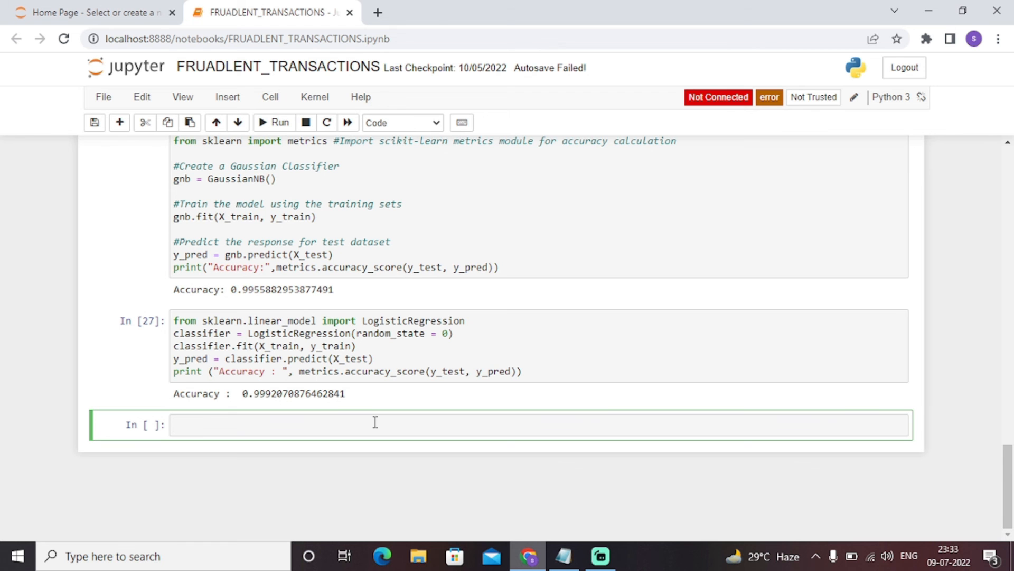